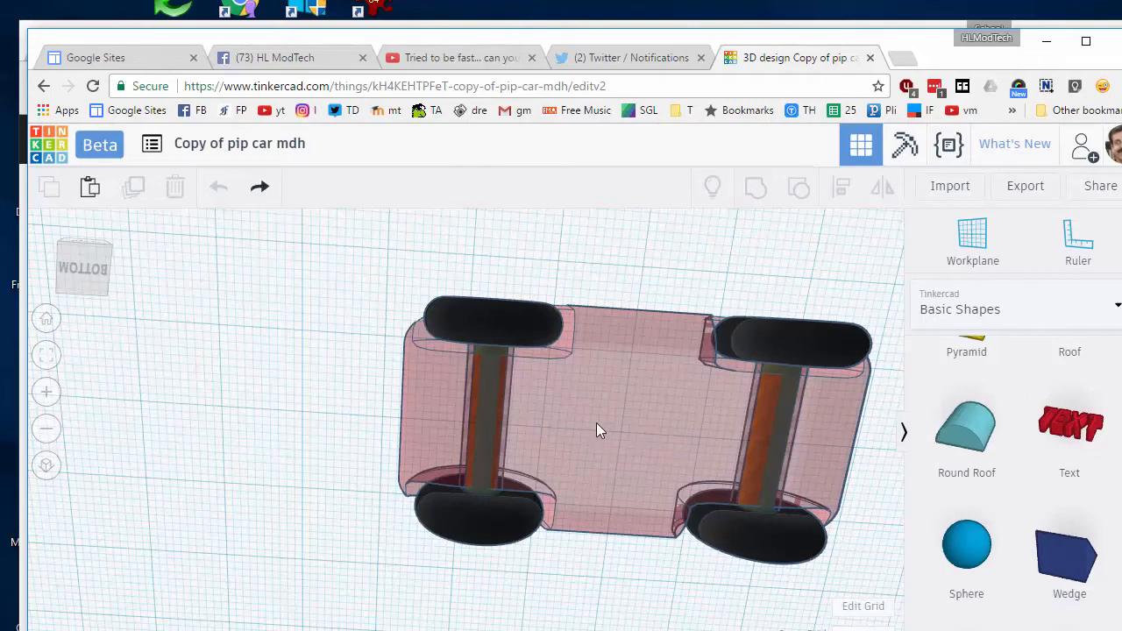
{"action": "mouse_move", "coordinate": [617, 466]}
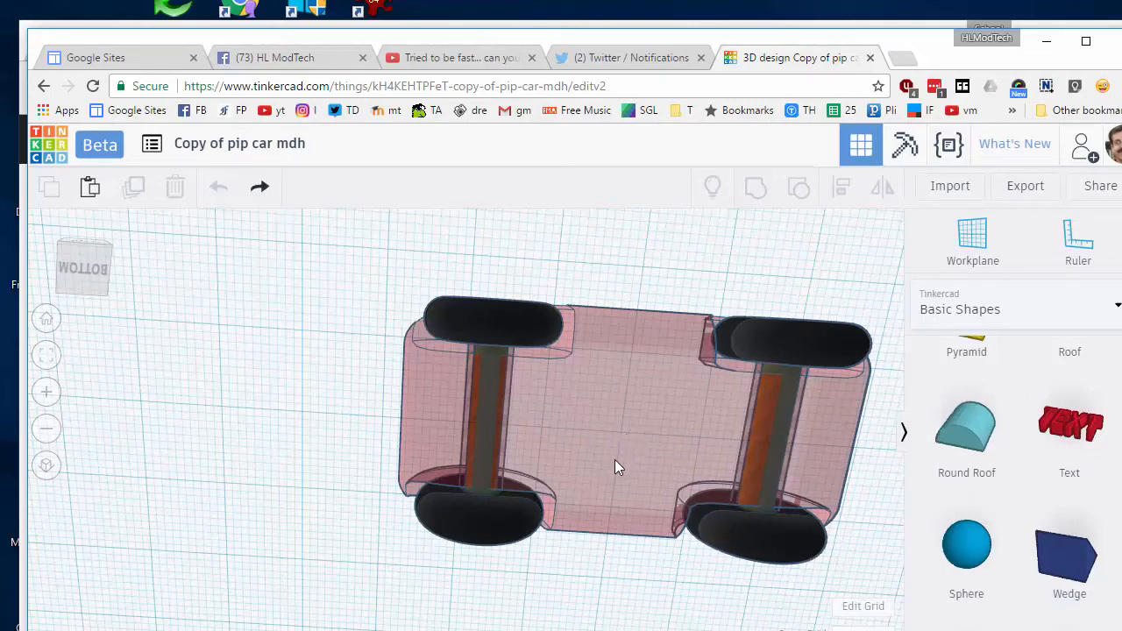
{"action": "mouse_move", "coordinate": [635, 431]}
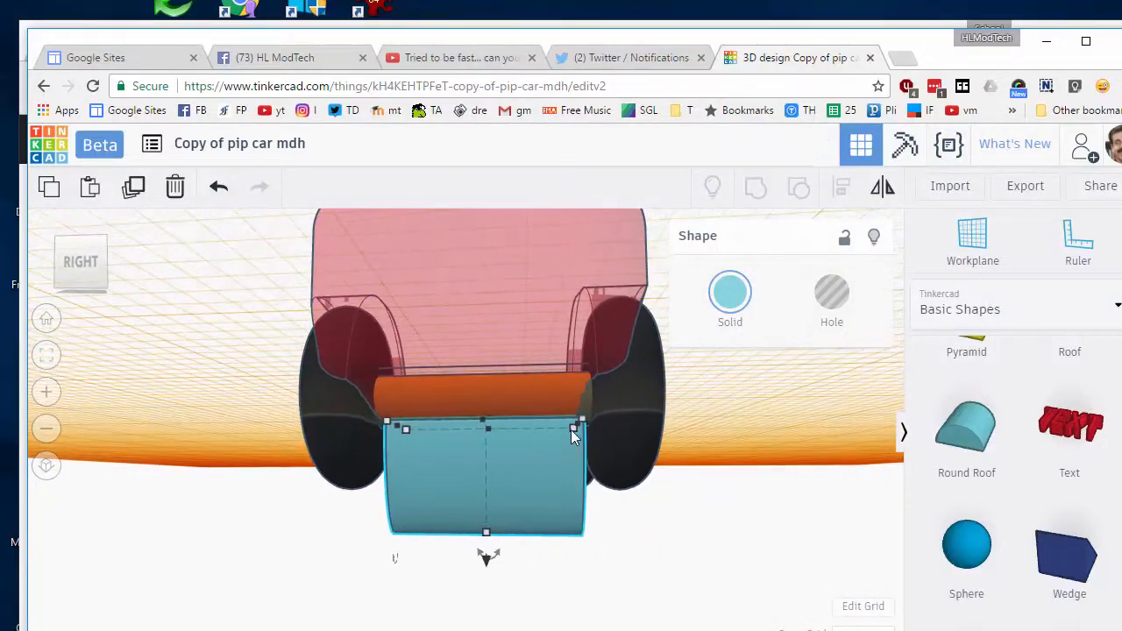
- Resize the Round Roof support to 16.00 wide by 9.00 high for the wheel well
{"action": "left_click_drag", "start_coordinate": [582, 419], "coordinate": [577, 430]}
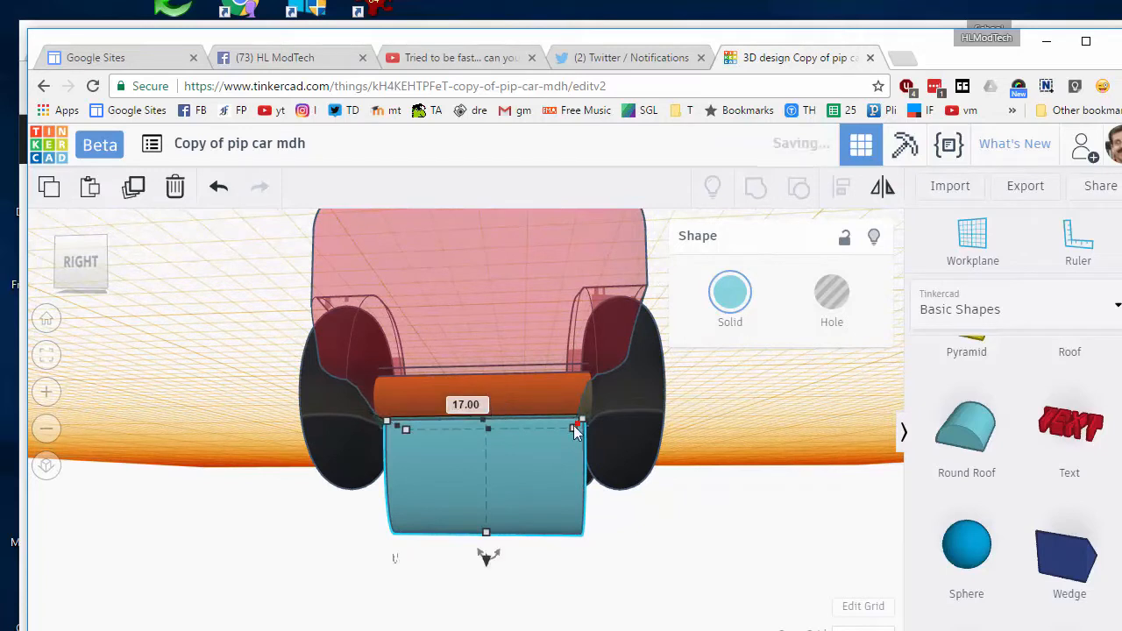
{"action": "left_click_drag", "start_coordinate": [577, 427], "coordinate": [564, 428]}
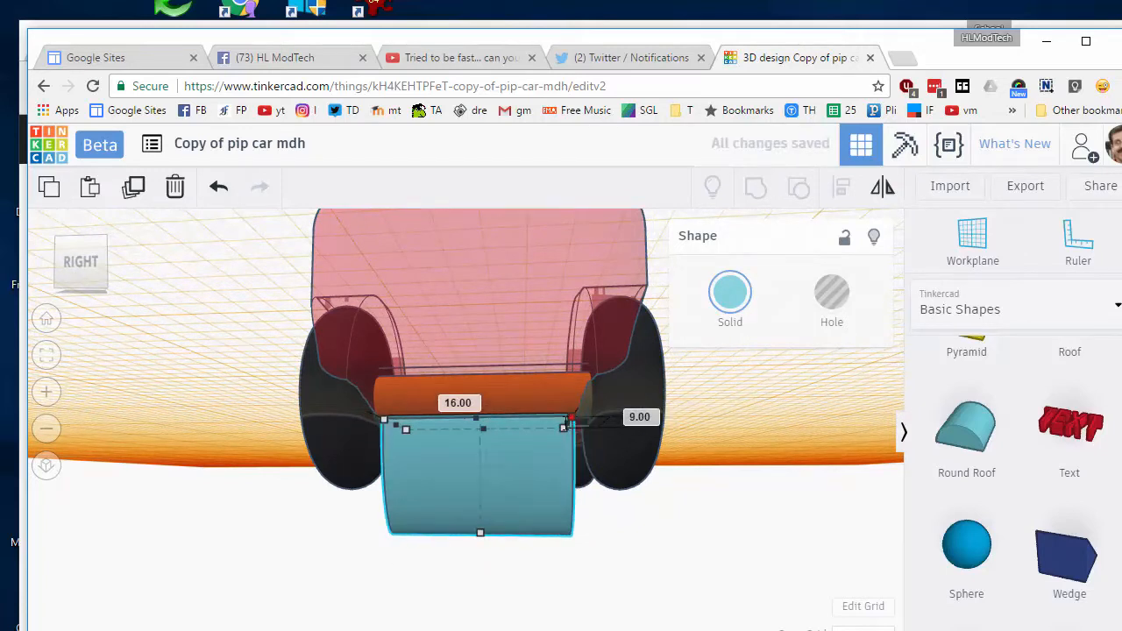
{"action": "left_click_drag", "start_coordinate": [565, 428], "coordinate": [575, 428]}
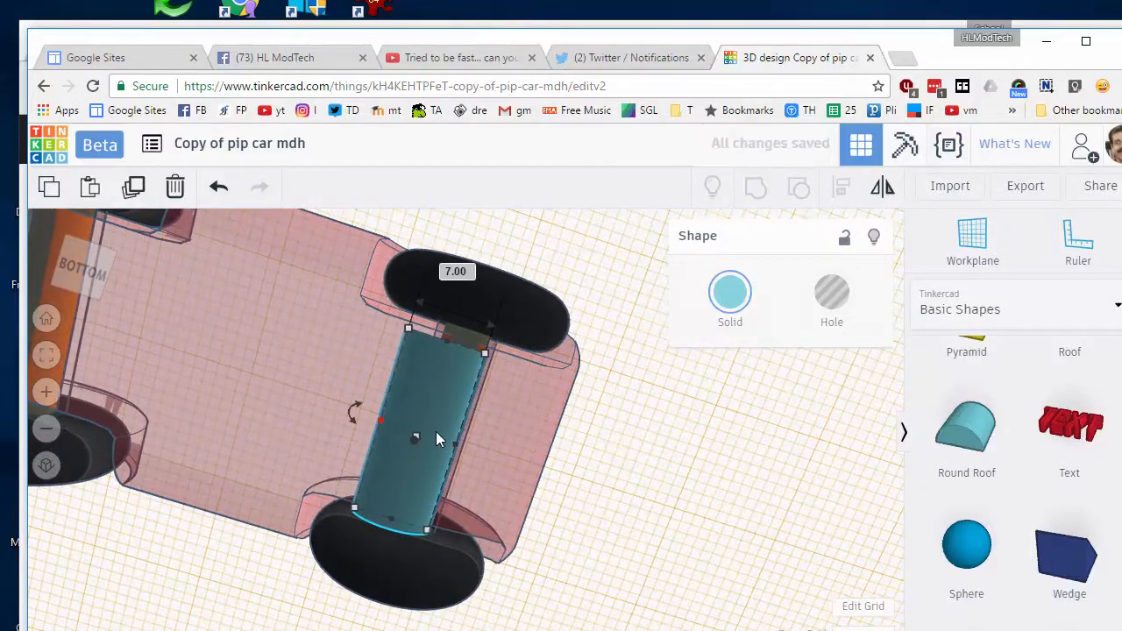
- Stretch the support to about 7 so it spans the axle between the wheels
{"action": "left_click_drag", "start_coordinate": [417, 438], "coordinate": [438, 452]}
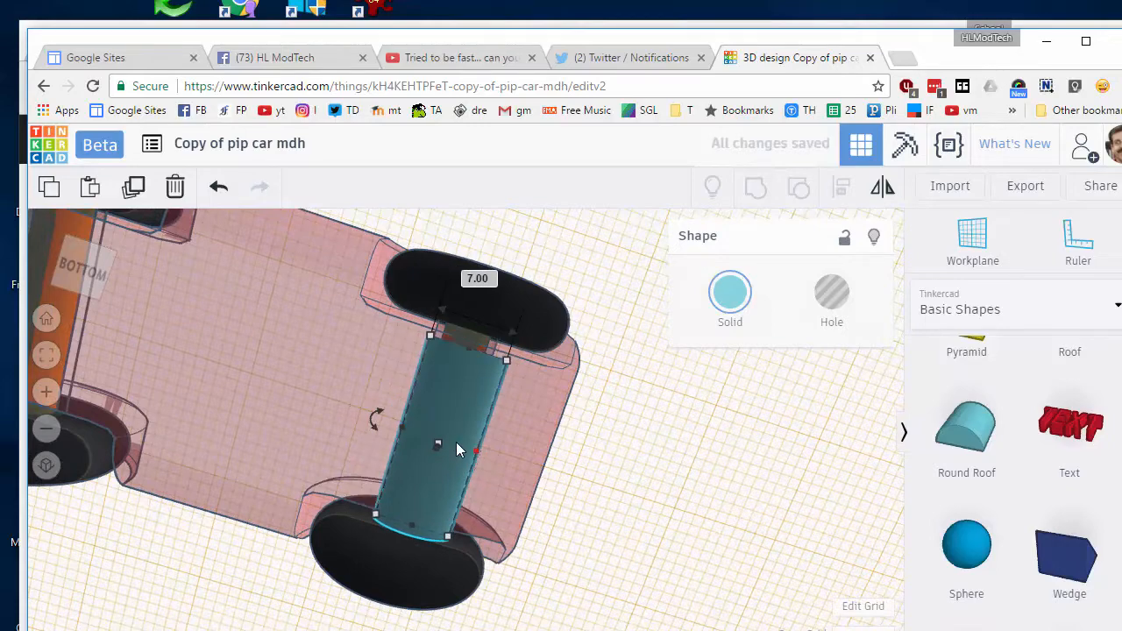